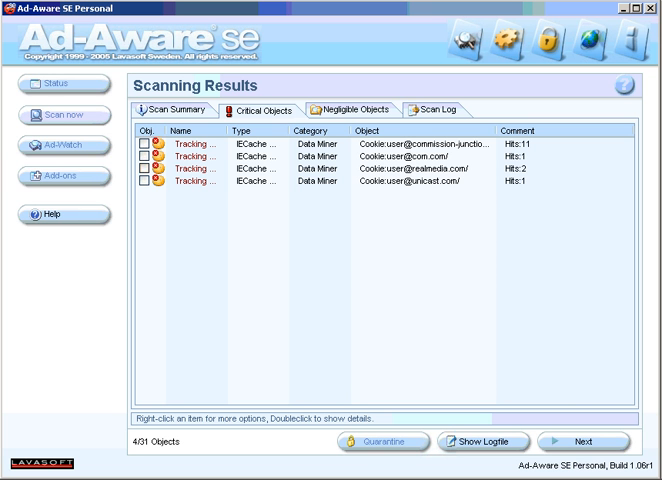
Expand the detected files and registry entries for CyberDefender, RegSweep and SpyBlocs
{"action": "left_click", "coordinate": [258, 110]}
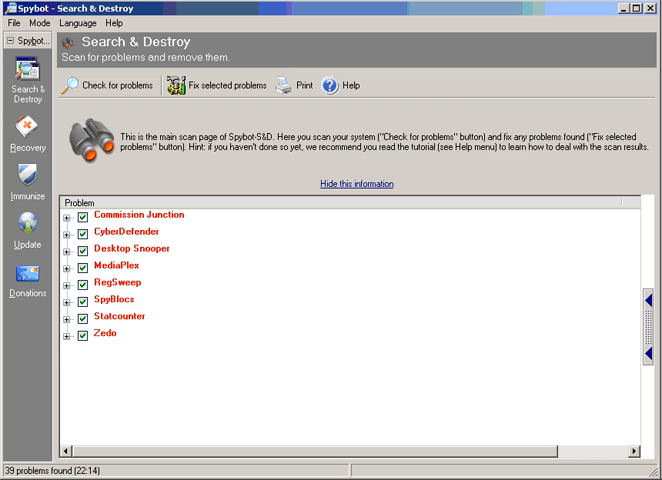
{"action": "left_click", "coordinate": [71, 215]}
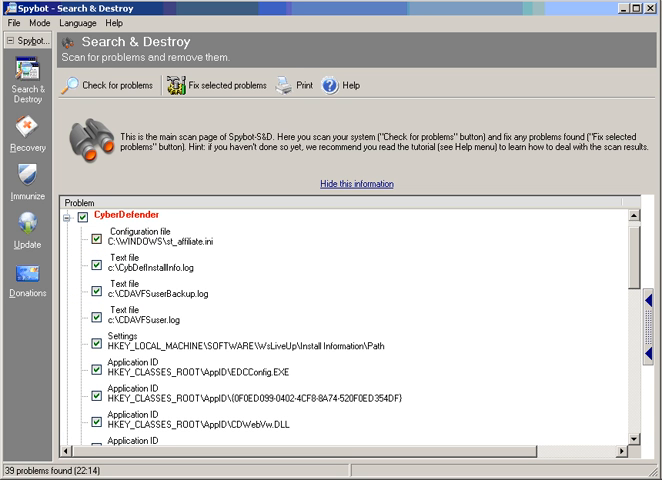
{"action": "left_click", "coordinate": [63, 215]}
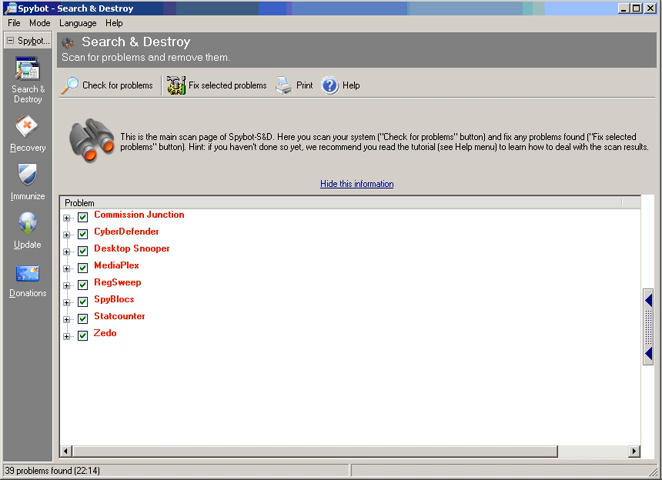
{"action": "left_click", "coordinate": [69, 249]}
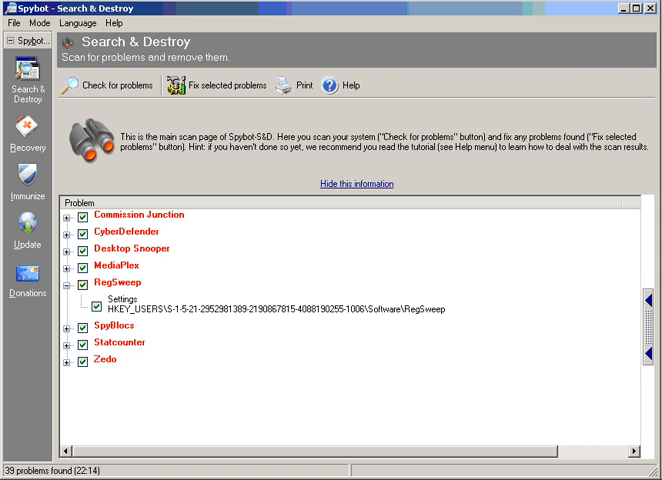
{"action": "left_click", "coordinate": [69, 327]}
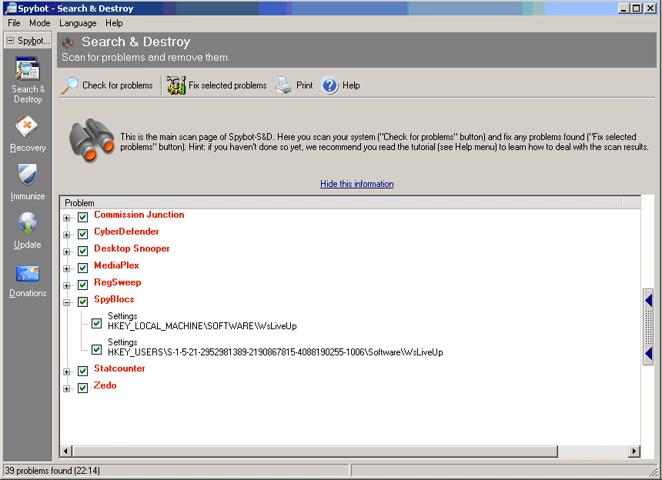
Collapse the SpyBlocs details and dismiss PC-cillin's seven-suspicious-programs notice
{"action": "left_click", "coordinate": [70, 302]}
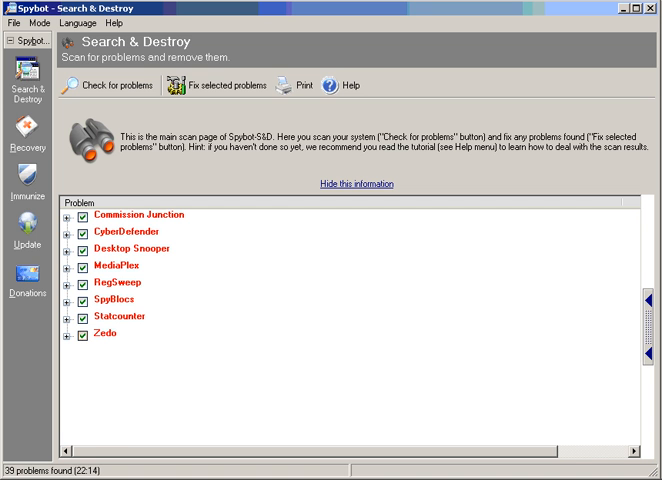
{"action": "left_click", "coordinate": [70, 336]}
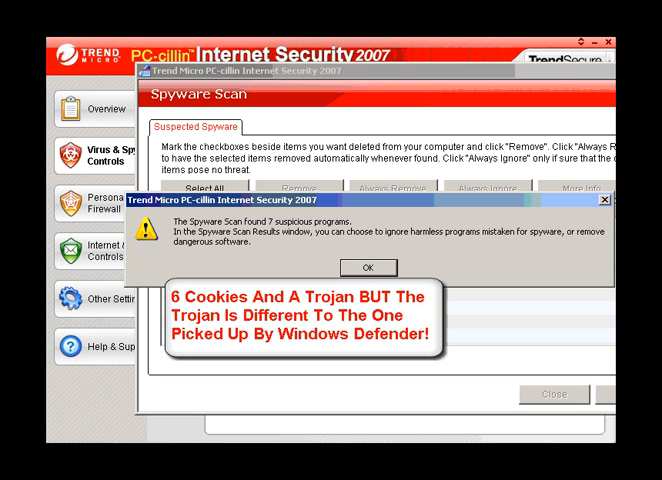
{"action": "left_click", "coordinate": [357, 267]}
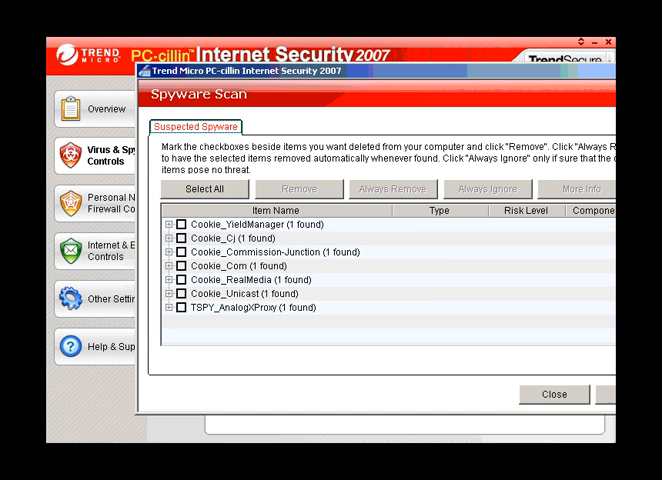